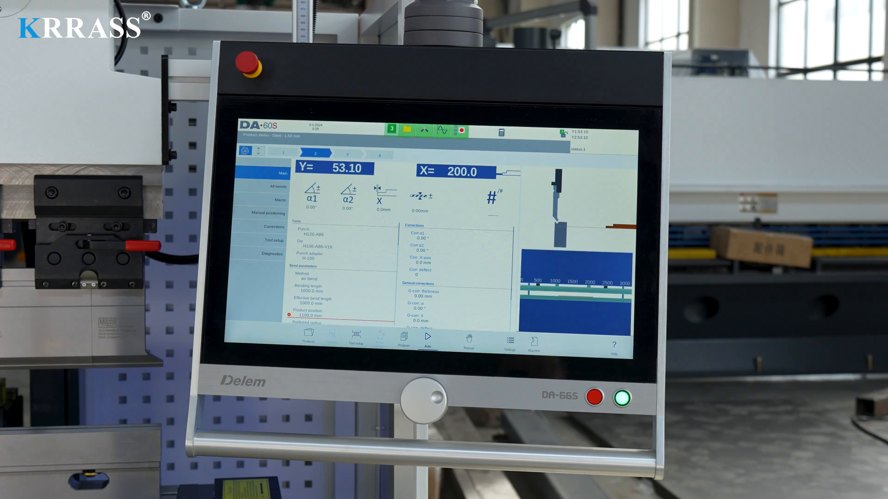
- Advance the Auto-mode program to bend 3, setting the backgauge X target to 400.0 mm
click(348, 151)
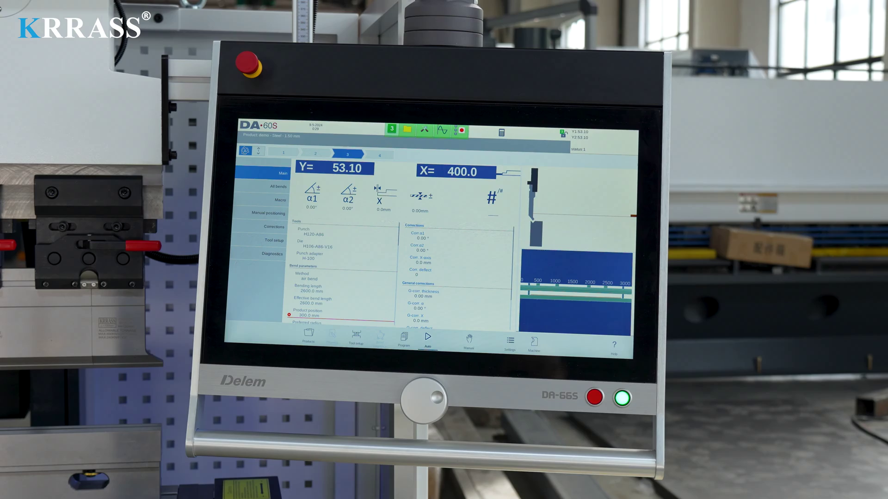